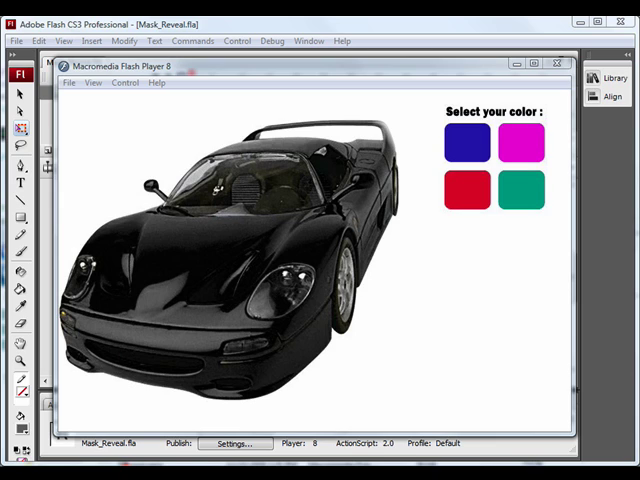
pyautogui.moveTo(448, 166)
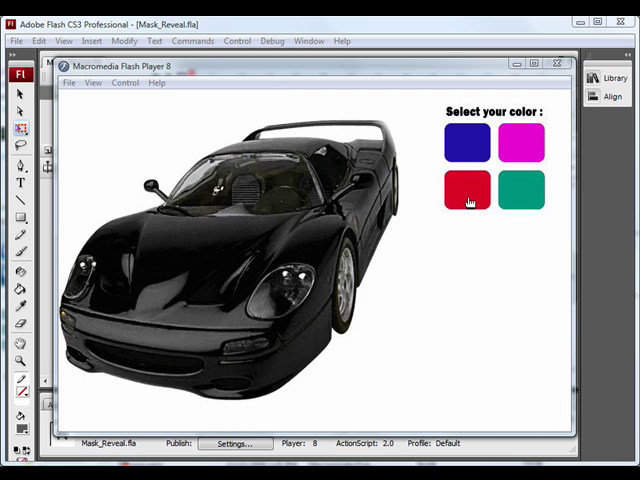
# Choose the red swatch in the Flash Player preview to reveal the red car
pyautogui.click(468, 188)
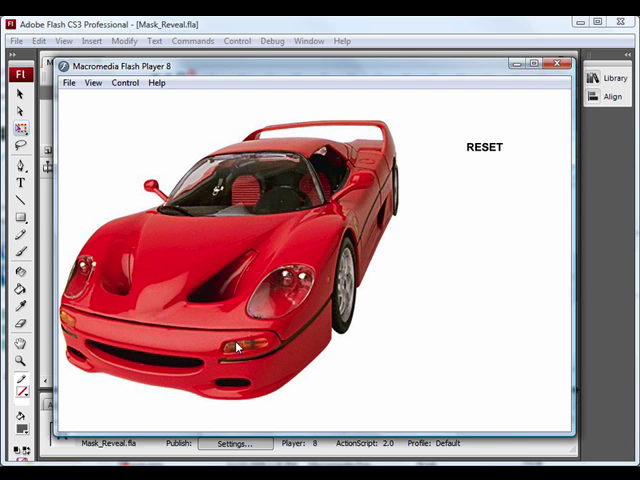
pyautogui.moveTo(358, 290)
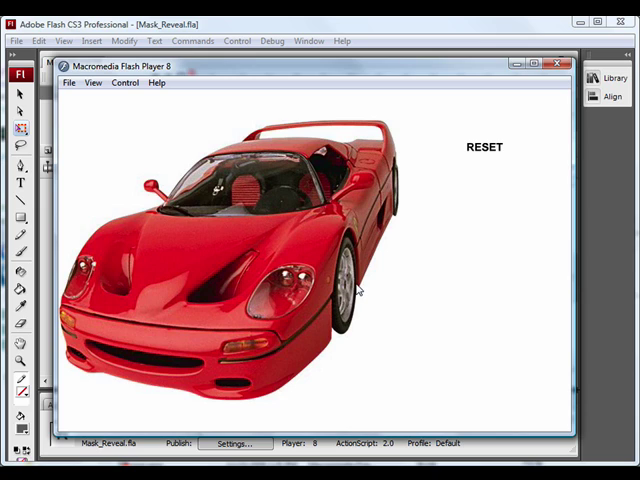
pyautogui.moveTo(558, 65)
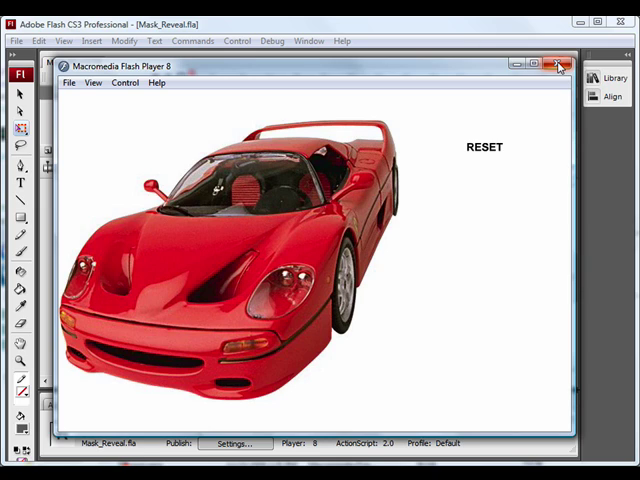
pyautogui.moveTo(559, 65)
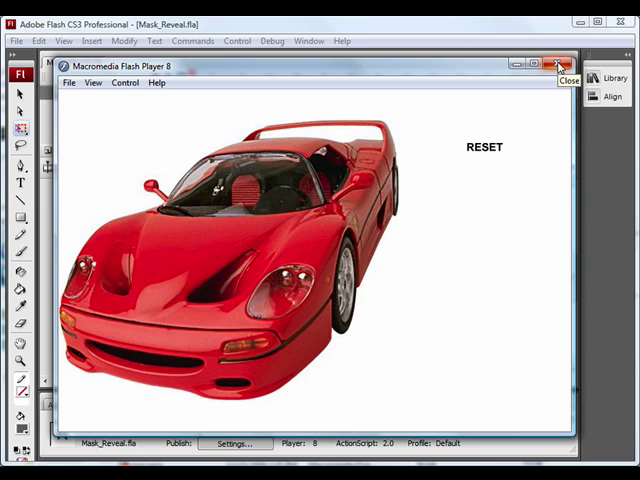
# Close the Flash Player 8 preview window
pyautogui.click(557, 64)
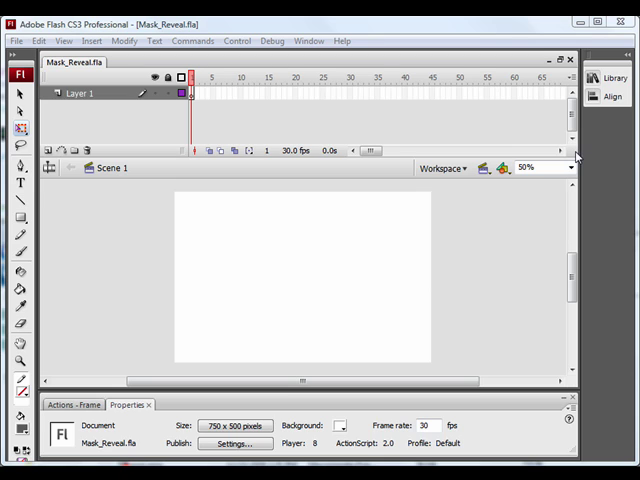
# Drag the Red Car bitmap from the Library onto the stage
pyautogui.click(613, 96)
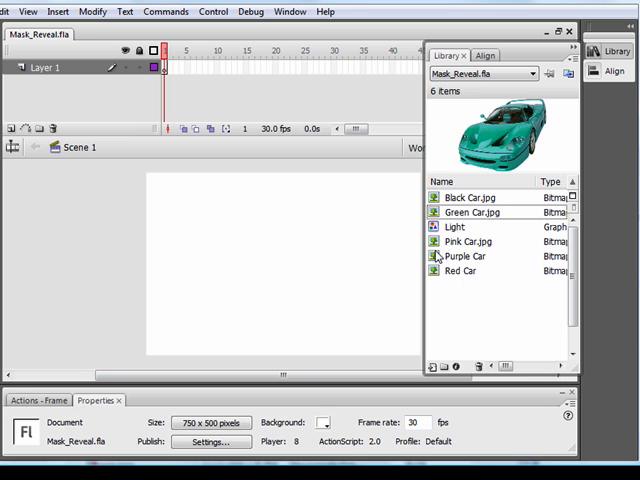
pyautogui.click(459, 271)
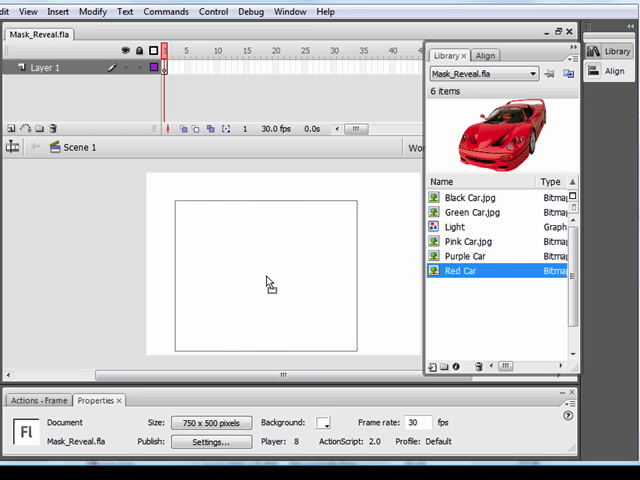
pyautogui.moveTo(470, 271); pyautogui.dragTo(265, 280)
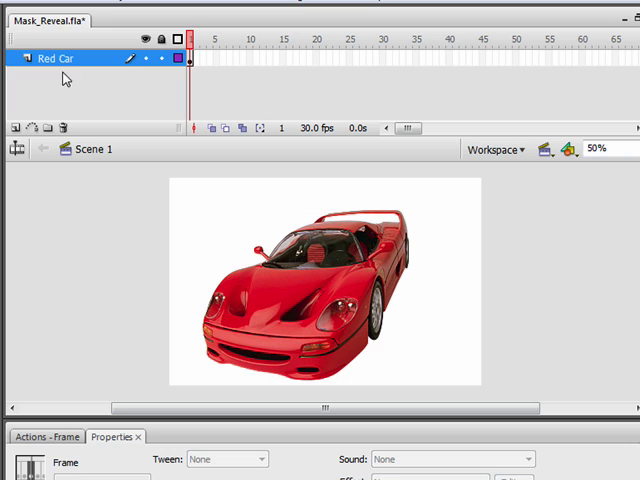
# Insert a new layer, Layer 24, above the Red Car layer
pyautogui.click(15, 127)
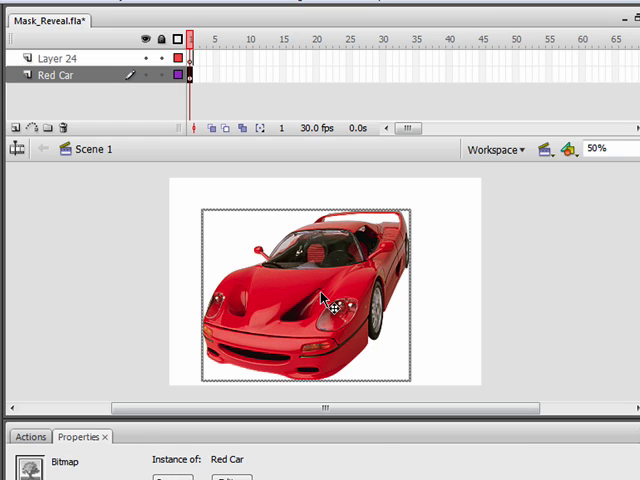
pyautogui.moveTo(610, 172)
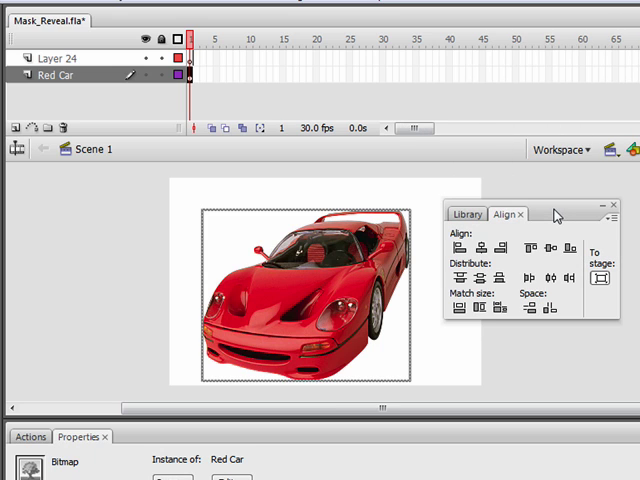
pyautogui.moveTo(282, 308)
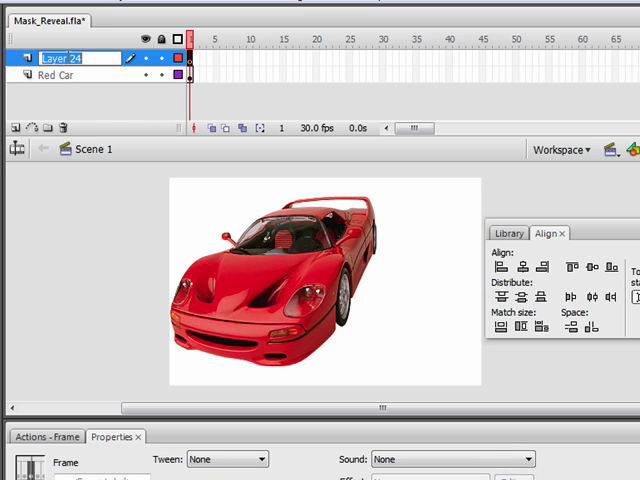
# Name the layer Black Car and bring Black Car.jpg from the Library onto the stage
pyautogui.write('Black Car')
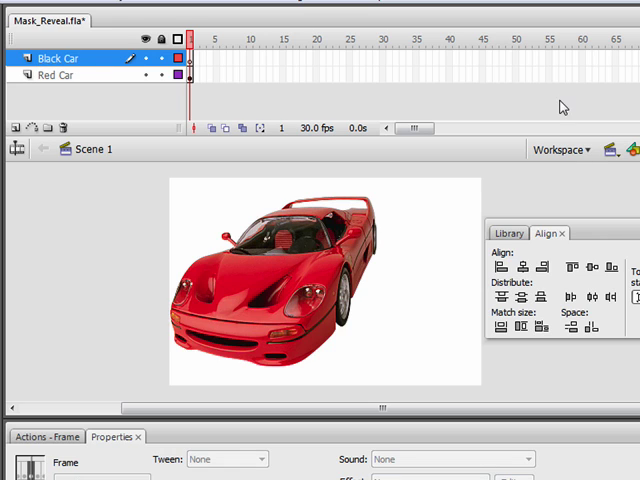
pyautogui.click(508, 233)
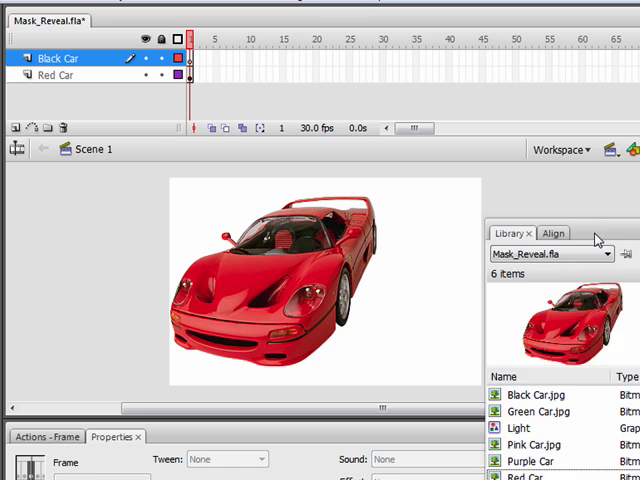
pyautogui.click(577, 290)
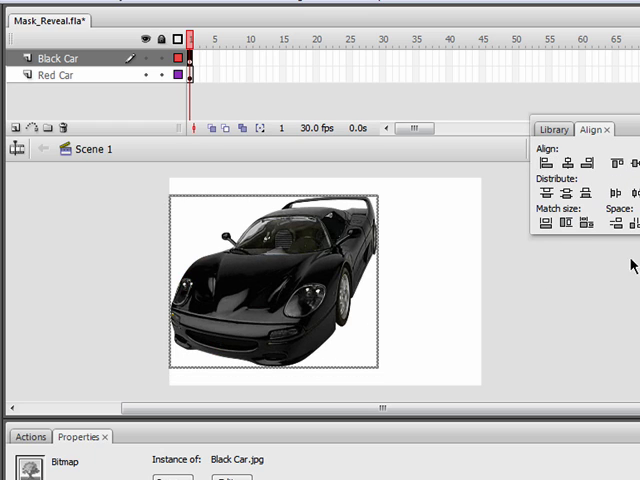
# Align the black car over the red car, show its layer, and add Layer 25 above
pyautogui.click(472, 345)
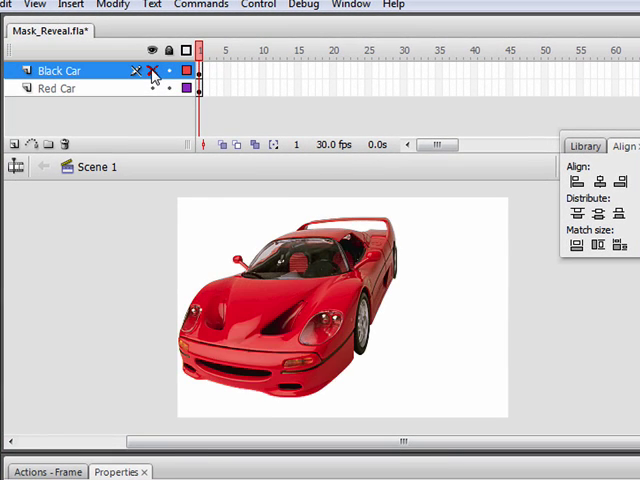
pyautogui.click(152, 70)
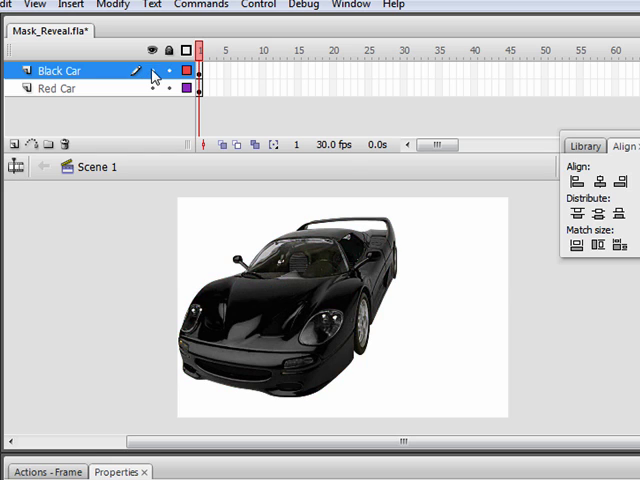
pyautogui.click(15, 144)
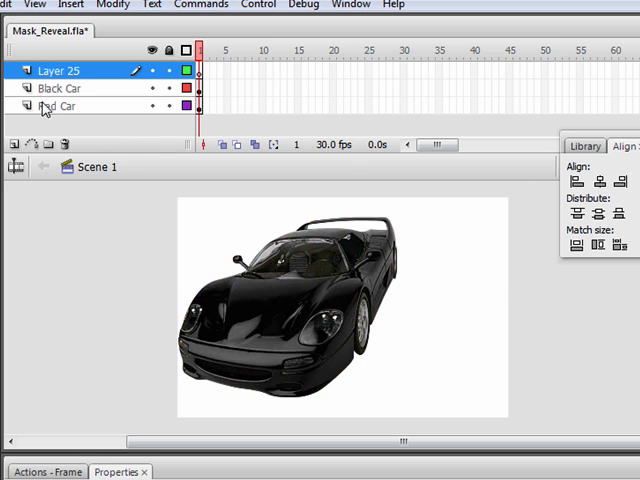
# Name the top layer Mask and draw a red rectangle on it
pyautogui.doubleClick(64, 70)
pyautogui.write('Mask')
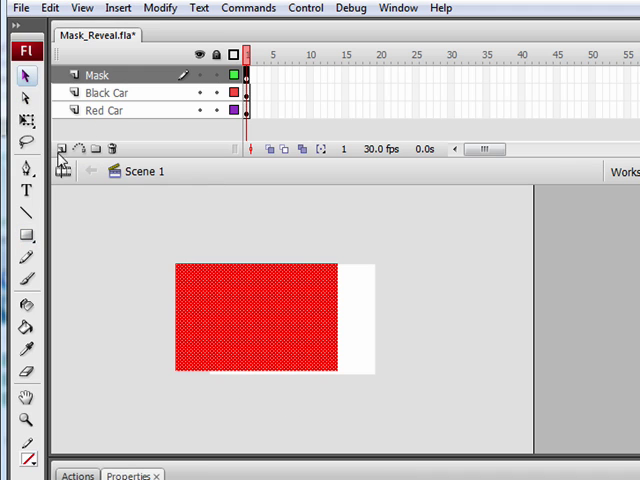
# Rotate the red mask rectangle diagonally with Free Transform, then deselect it
pyautogui.click(23, 120)
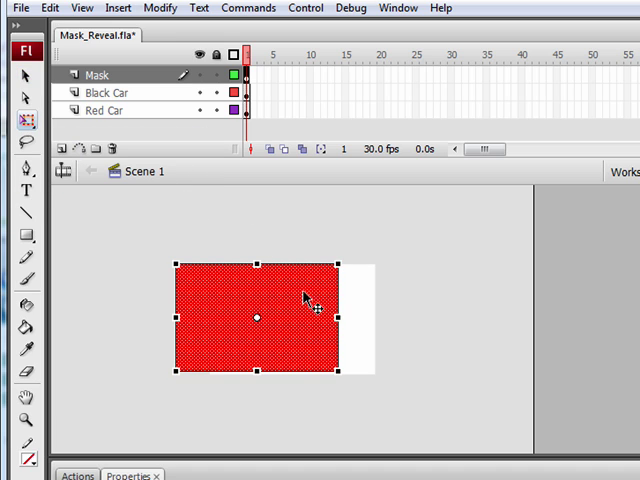
pyautogui.moveTo(310, 420)
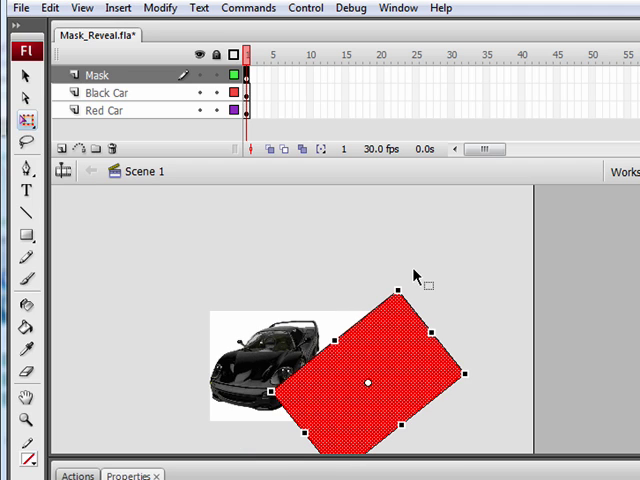
pyautogui.moveTo(410, 363)
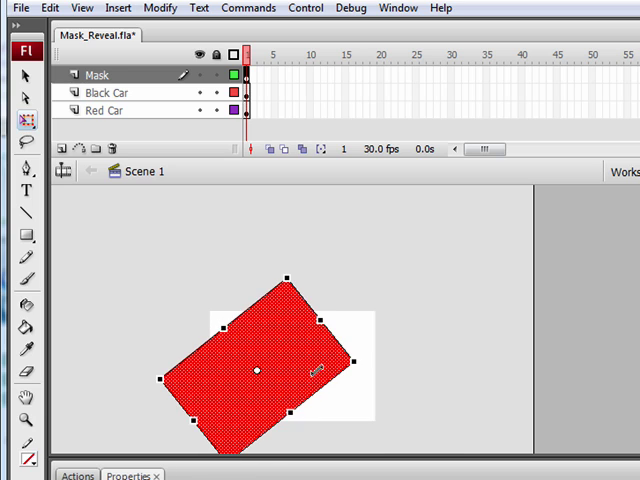
pyautogui.click(430, 425)
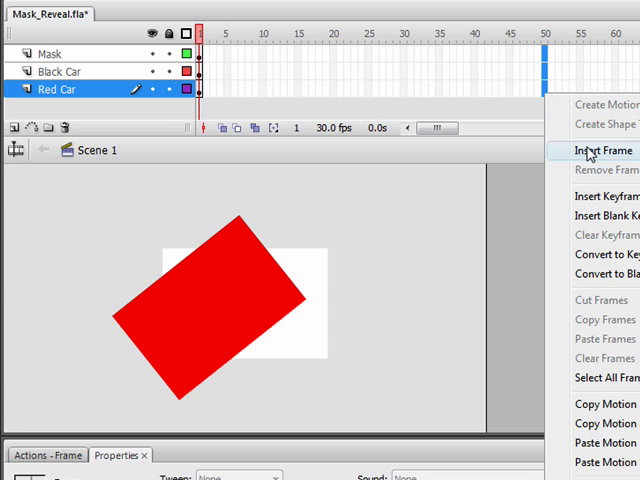
# Extend all three layers to frame 50 and add a Mask keyframe at frame 50
pyautogui.click(598, 150)
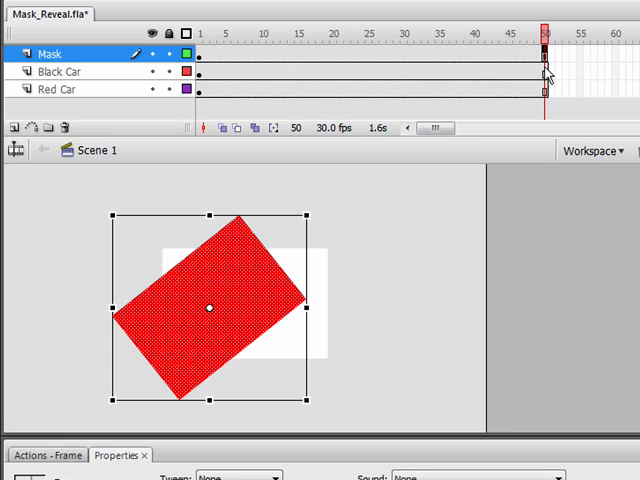
pyautogui.rightClick(545, 60)
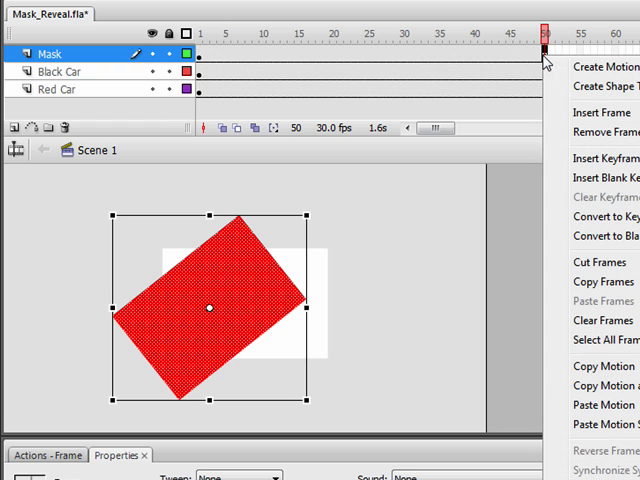
pyautogui.moveTo(598, 158)
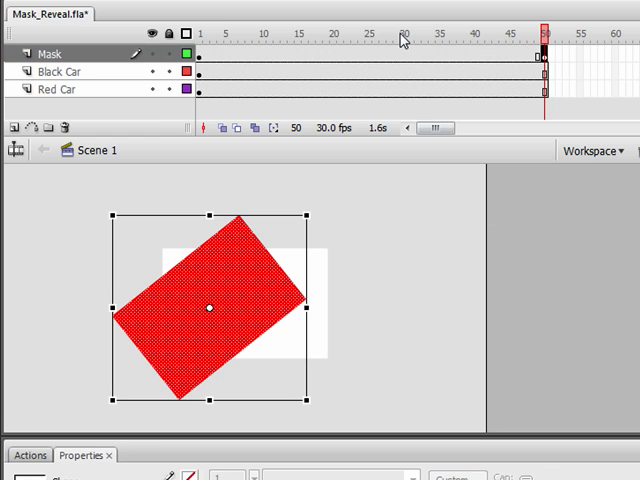
# Motion-tween the Mask layer over frames 1–50, moving the rectangle down-left at frame 50
pyautogui.rightClick(403, 33)
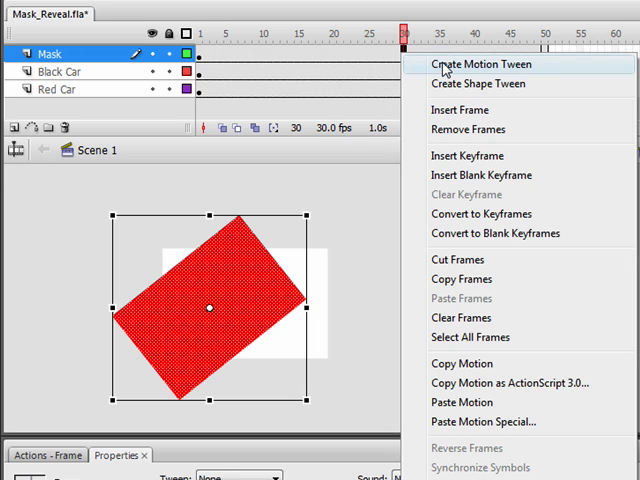
pyautogui.click(480, 64)
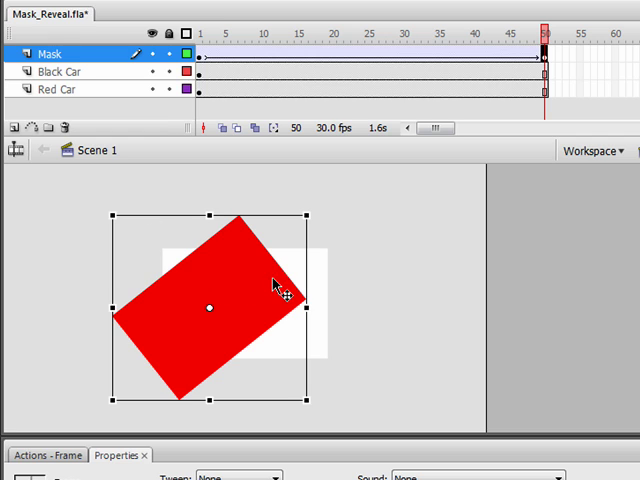
pyautogui.moveTo(285, 294)
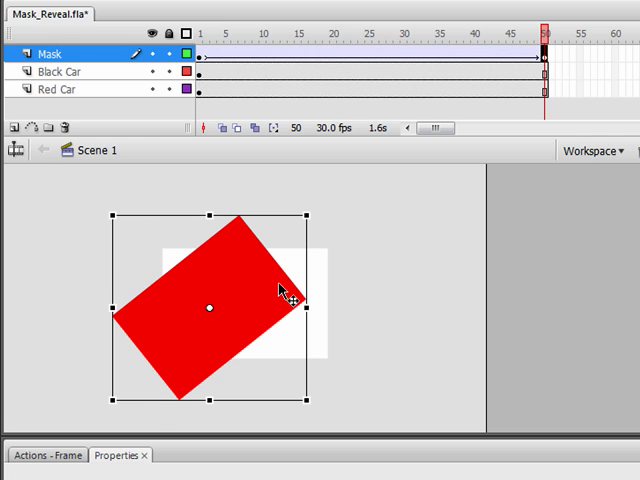
pyautogui.moveTo(210, 308); pyautogui.dragTo(108, 403)
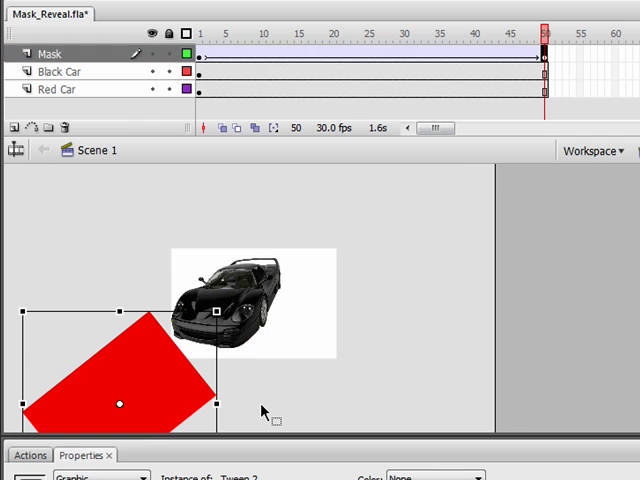
pyautogui.click(360, 48)
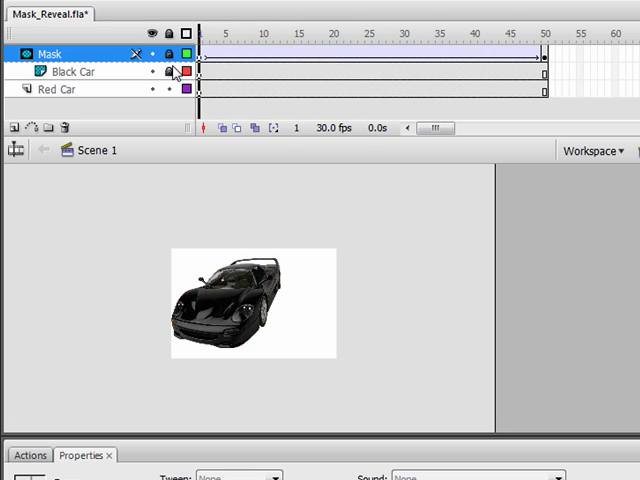
# Scrub mid-tween to preview the red car showing through, then return to frame 1
pyautogui.click(305, 33)
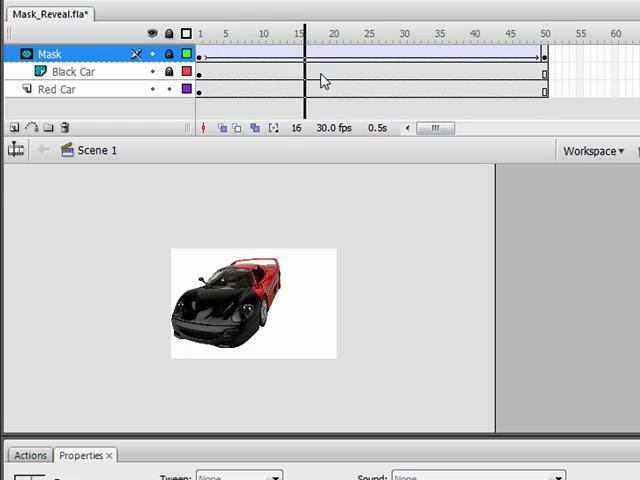
pyautogui.click(201, 33)
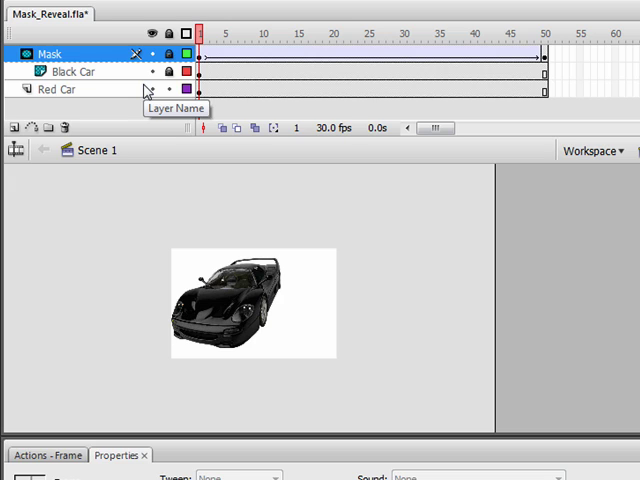
# Insert a new top layer above Mask and name it 'Actions'
pyautogui.click(12, 127)
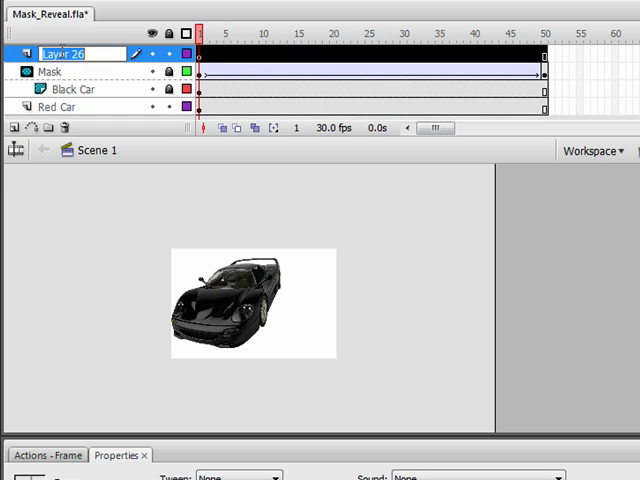
pyautogui.write('Actions')
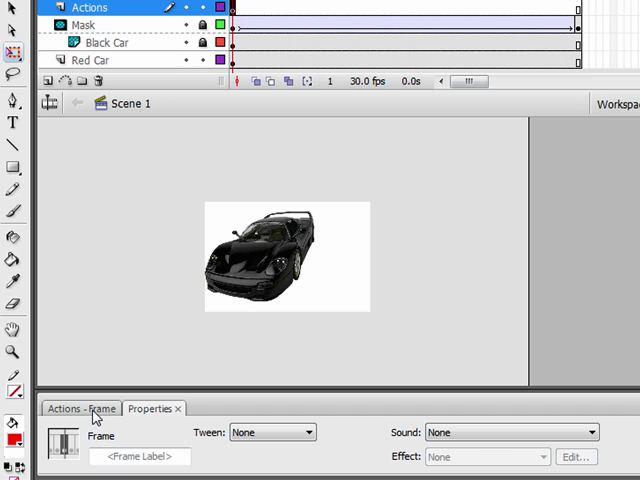
# Add stop() to frame 1 of the Actions layer and a keyframe at frame 50
pyautogui.click(80, 409)
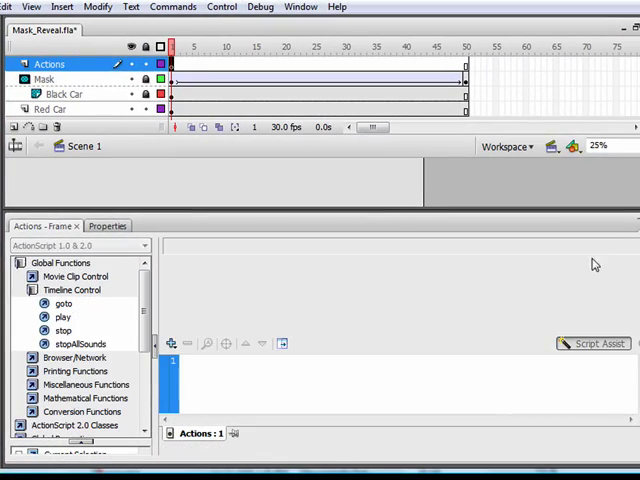
pyautogui.click(145, 310)
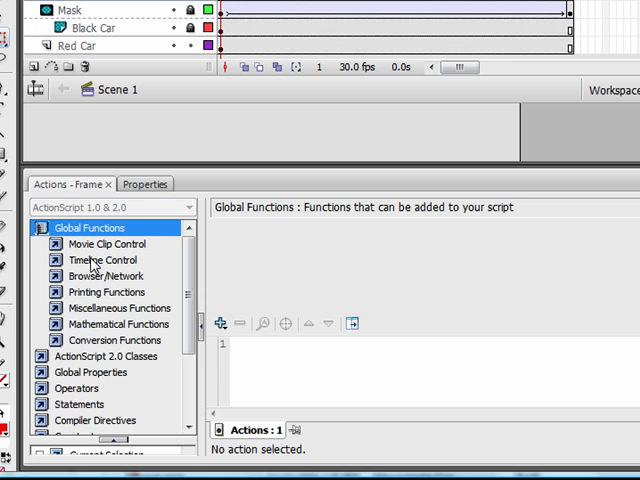
pyautogui.click(102, 259)
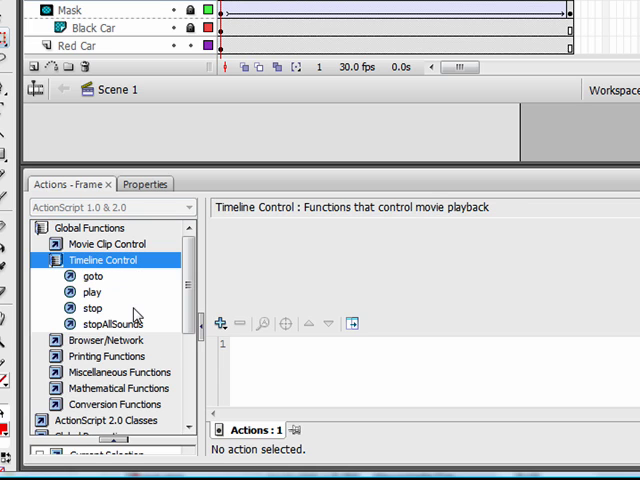
pyautogui.doubleClick(91, 307)
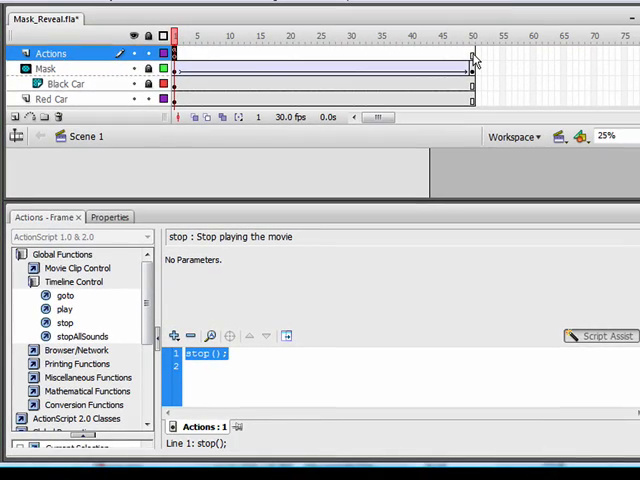
pyautogui.rightClick(472, 53)
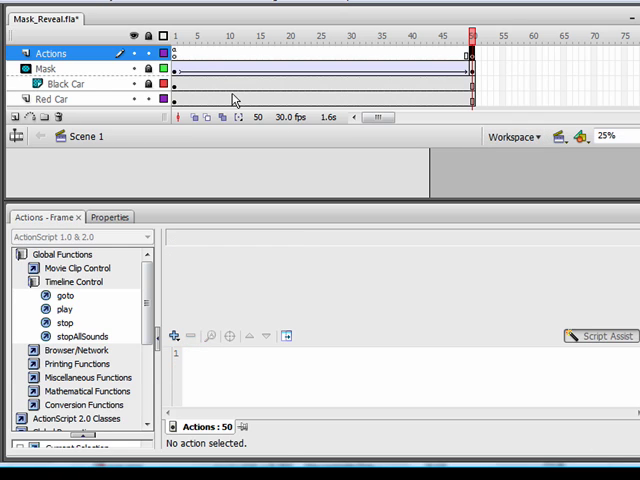
pyautogui.moveTo(78, 253)
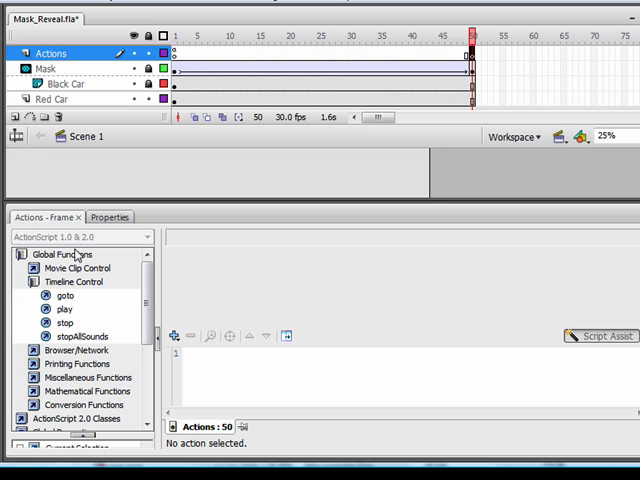
pyautogui.doubleClick(64, 323)
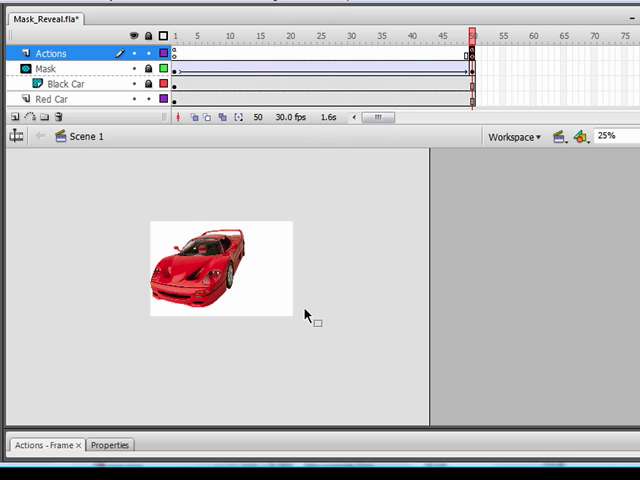
# Return to frame 1 and rename the new layer above Mask to 'Button'
pyautogui.click(179, 37)
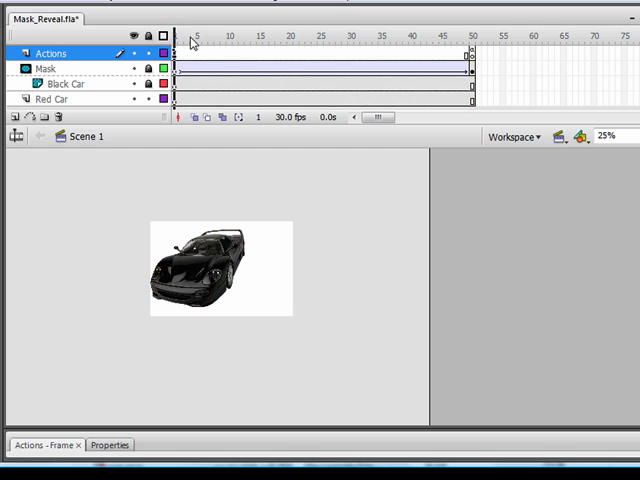
pyautogui.click(177, 37)
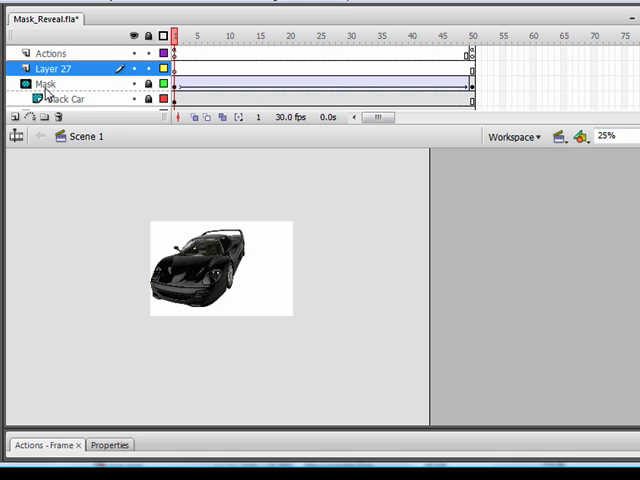
pyautogui.doubleClick(52, 68)
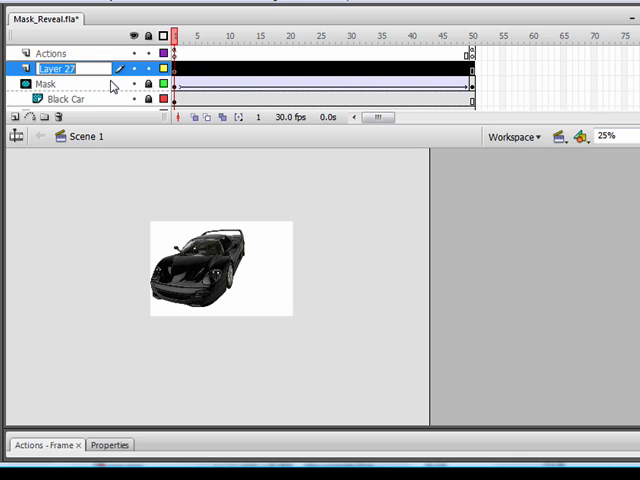
pyautogui.write('Button')
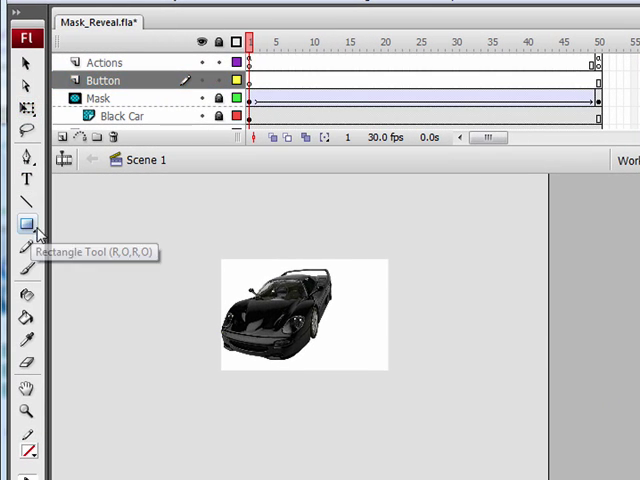
# Draw a red rectangle right of the car and convert it to a Button symbol
pyautogui.moveTo(355, 282); pyautogui.dragTo(390, 300)
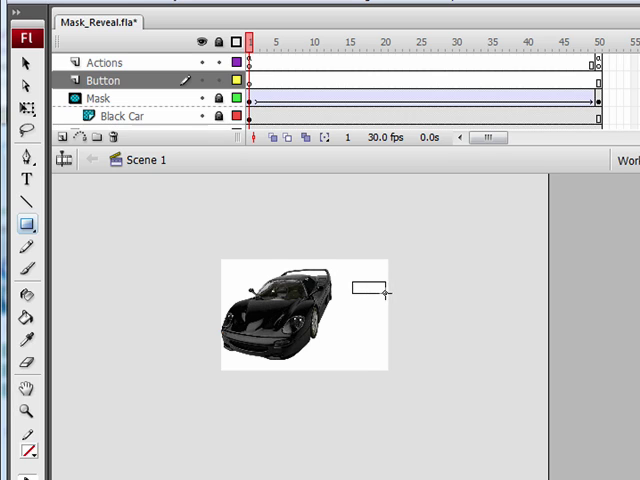
pyautogui.click(366, 289)
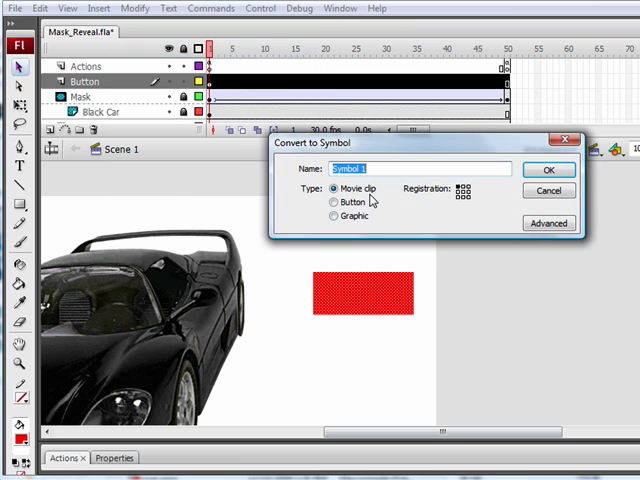
pyautogui.click(335, 202)
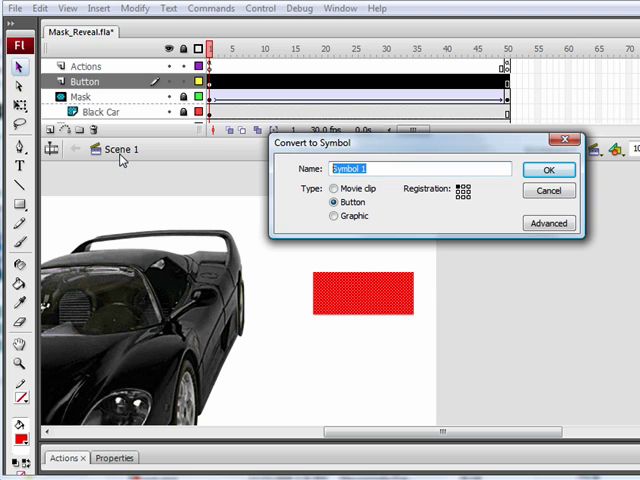
pyautogui.click(548, 169)
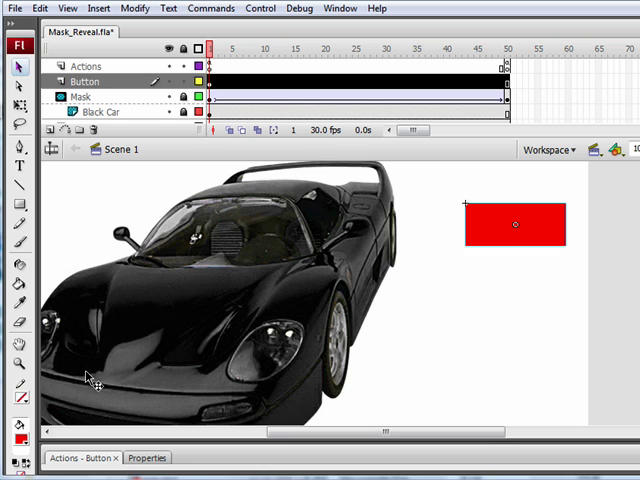
pyautogui.moveTo(82, 462)
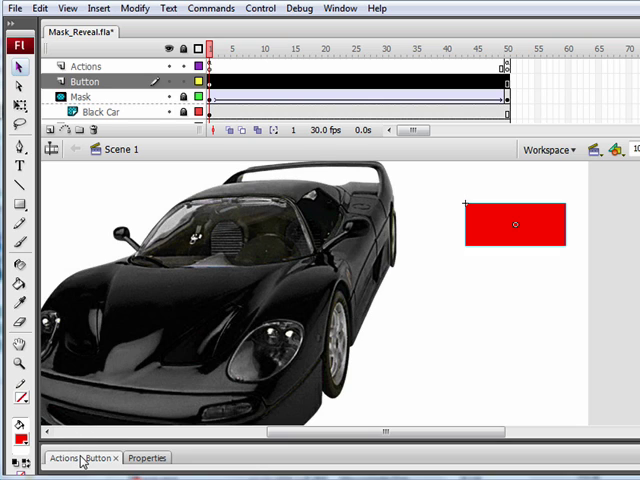
# Attach a play() action to the red button through the Actions panel
pyautogui.click(62, 457)
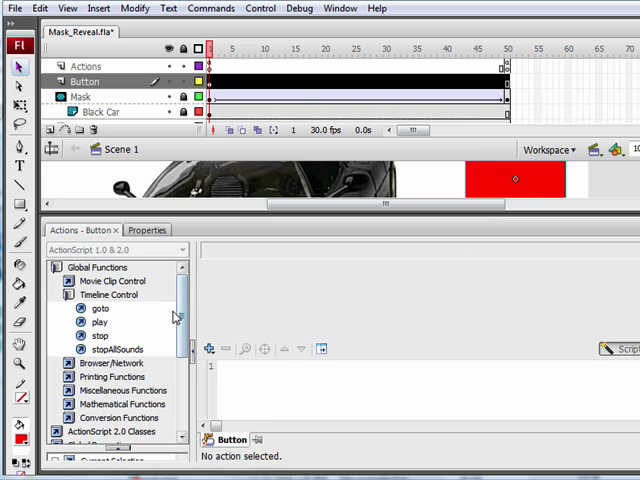
pyautogui.moveTo(98, 322)
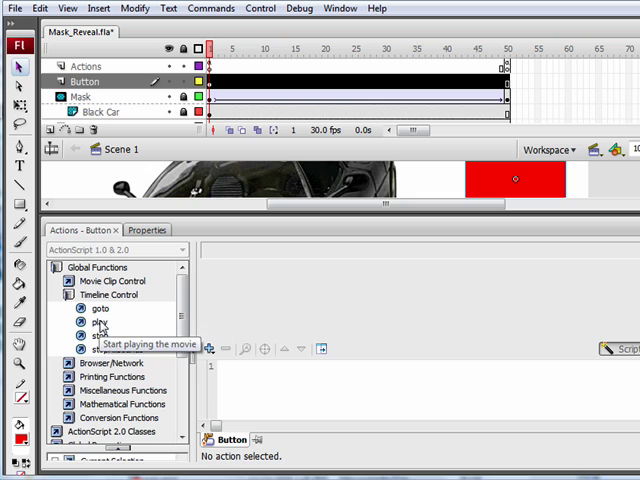
pyautogui.moveTo(130, 303)
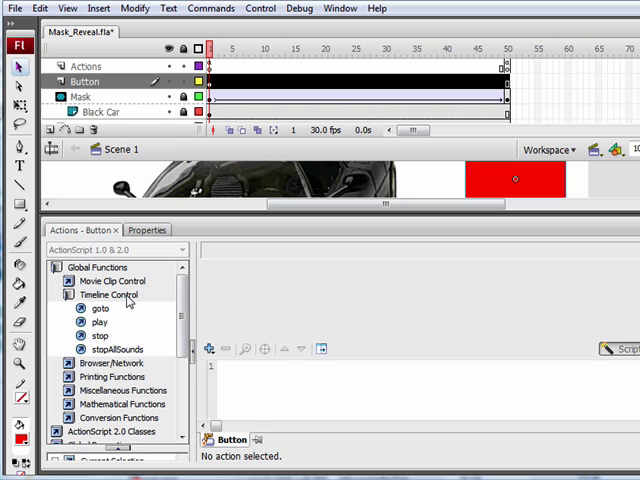
pyautogui.moveTo(99, 322)
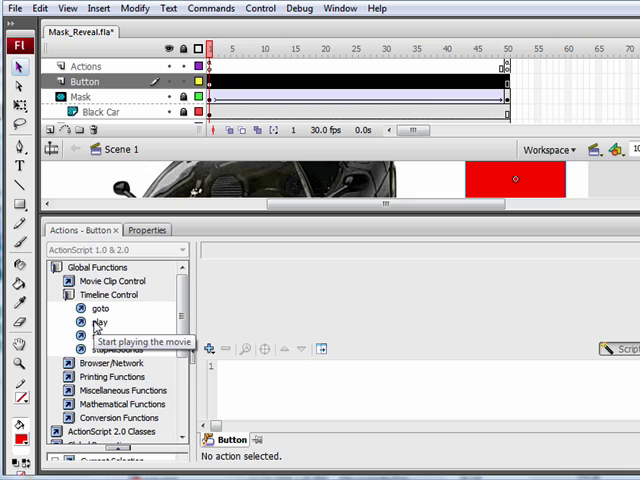
pyautogui.doubleClick(98, 322)
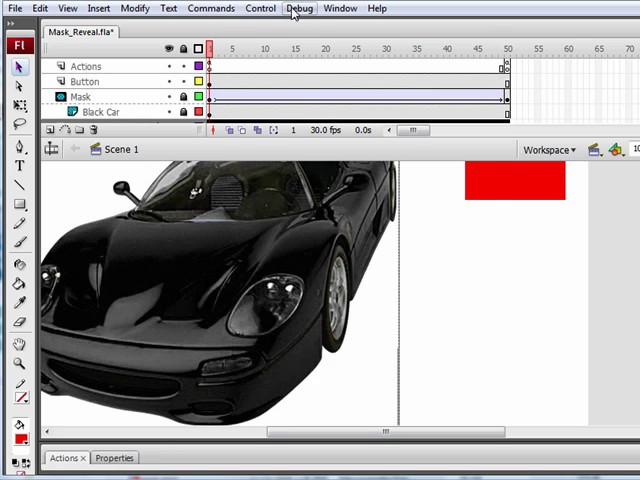
pyautogui.click(260, 8)
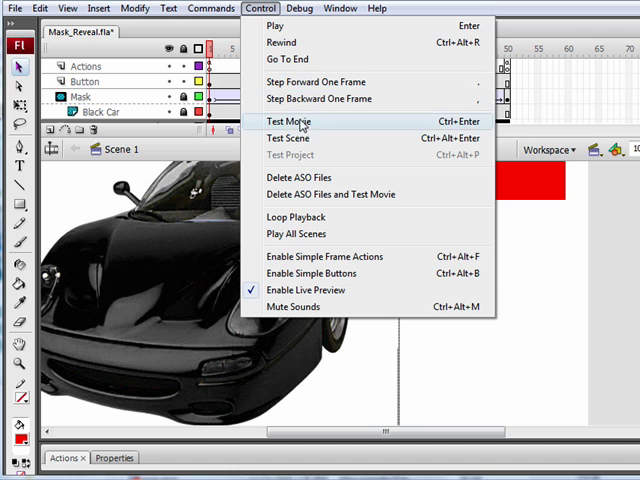
pyautogui.click(289, 121)
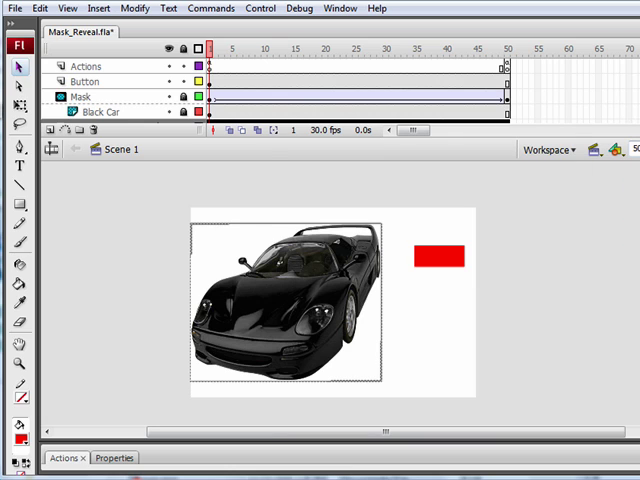
# Drag the Light symbol from the Library onto the car on the light layer
pyautogui.click(340, 8)
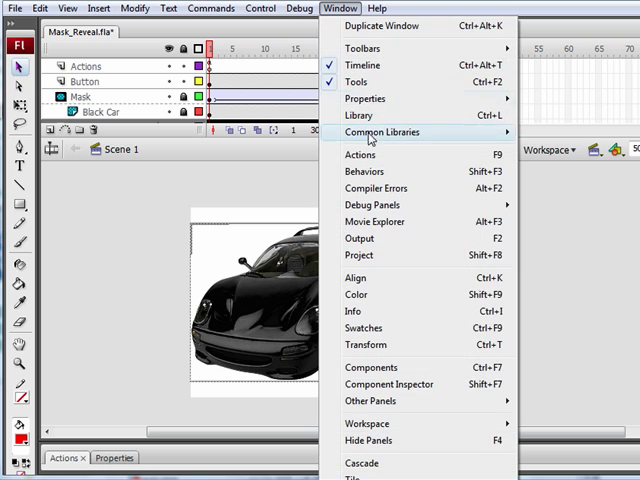
pyautogui.click(358, 115)
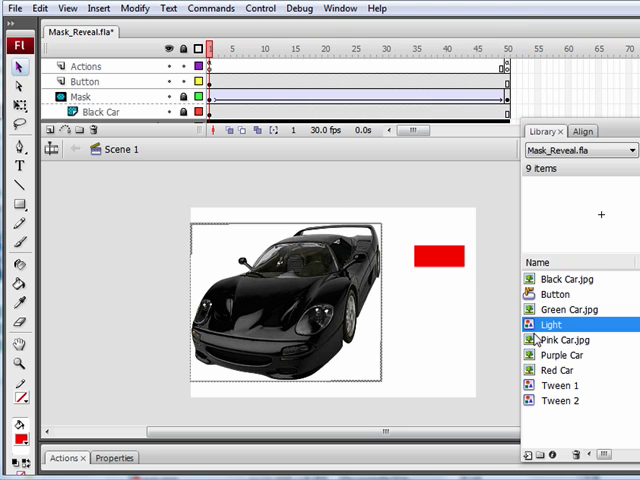
pyautogui.click(84, 81)
pyautogui.write('light')
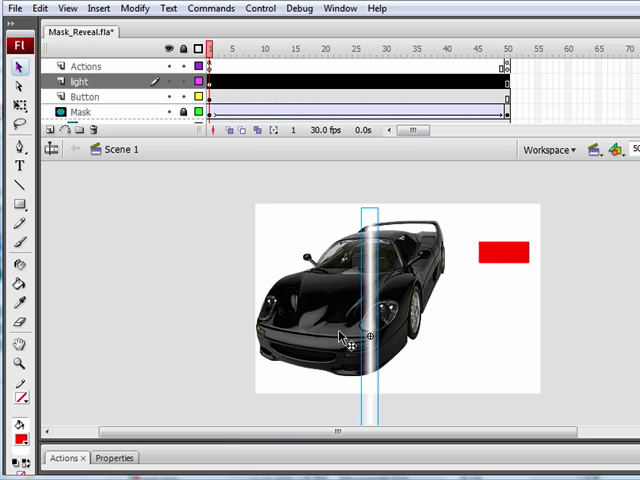
pyautogui.moveTo(370, 300); pyautogui.dragTo(465, 300)
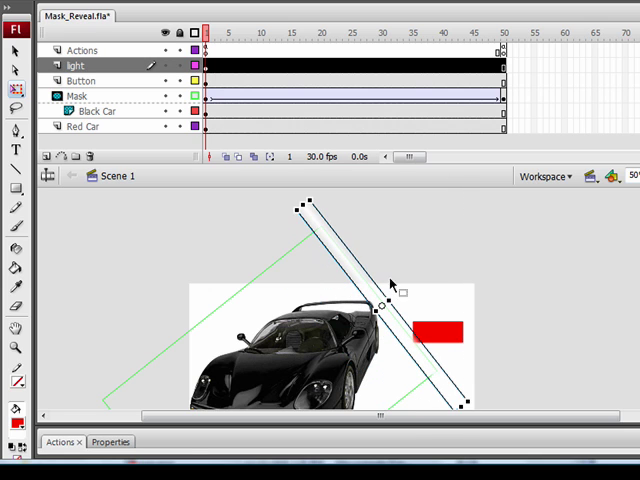
pyautogui.moveTo(455, 340)
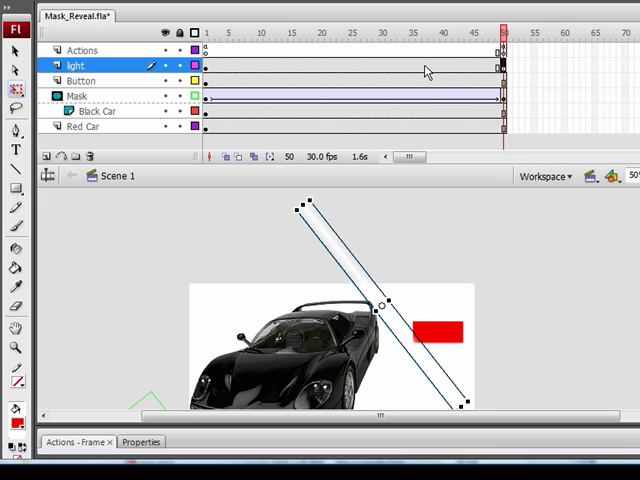
# Open frame options on the light layer's span to create a motion tween
pyautogui.rightClick(425, 70)
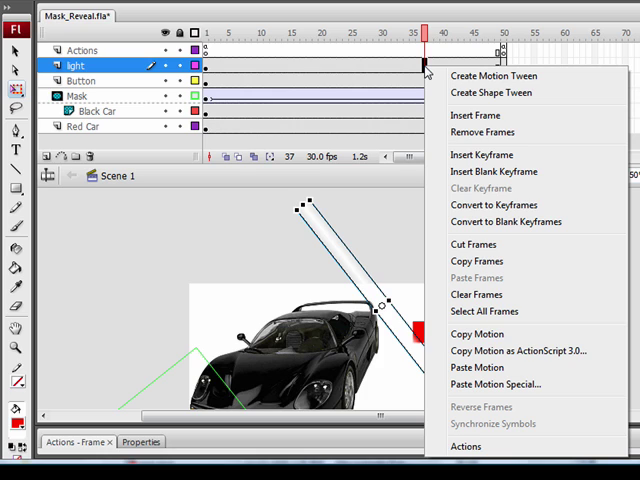